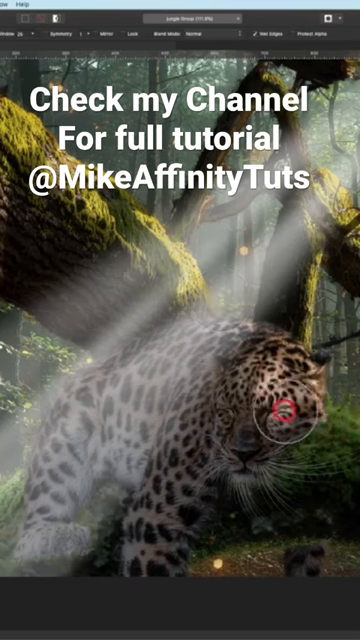
- Paint a soft light stroke across the leopard's fur toward its head
drag(285, 410, 215, 350)
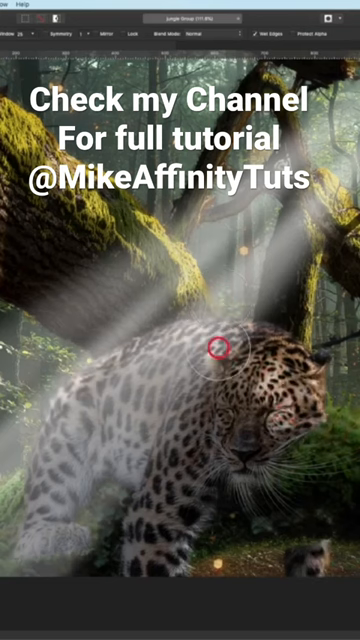